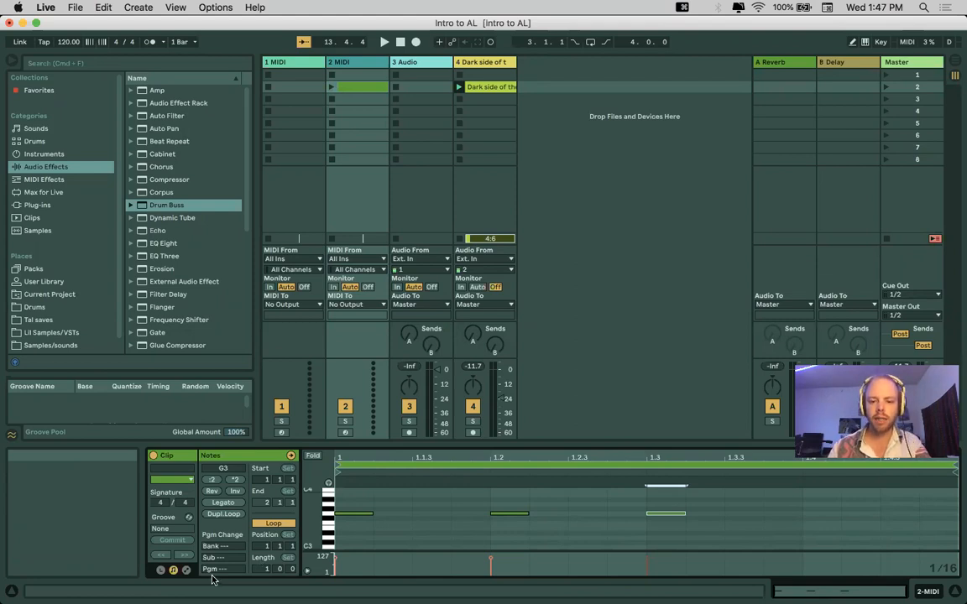
mouse_move(435, 581)
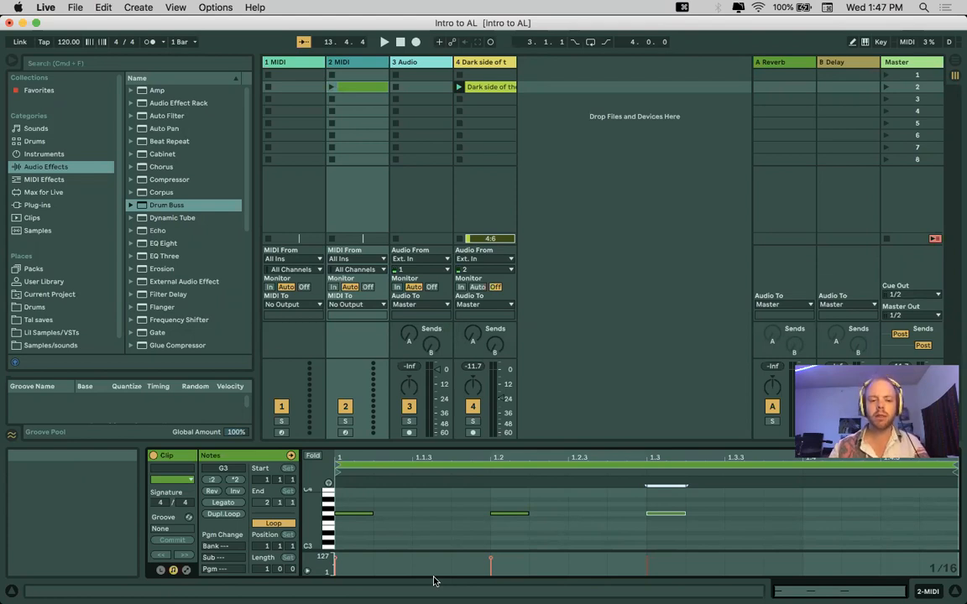
mouse_move(566, 411)
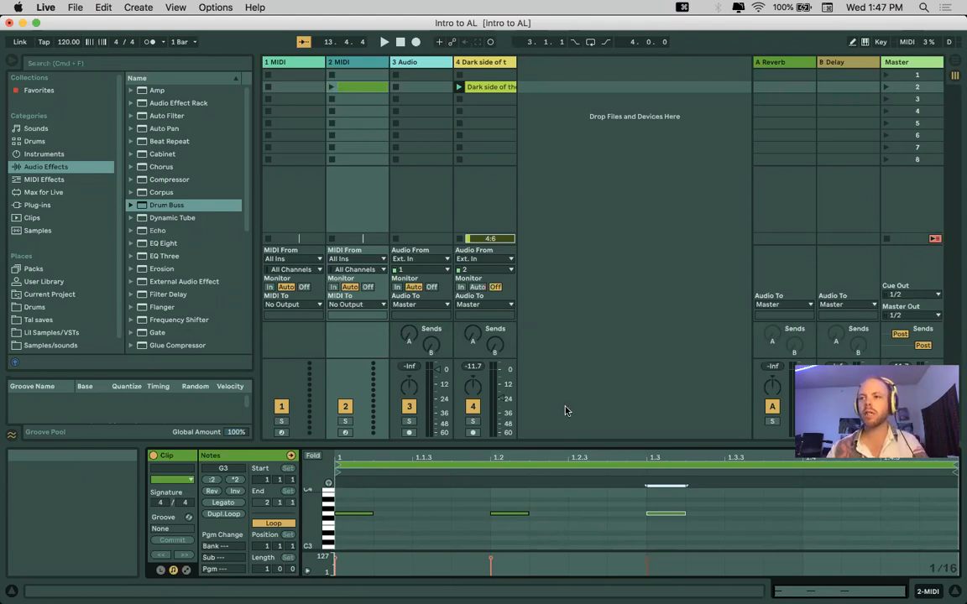
mouse_move(577, 219)
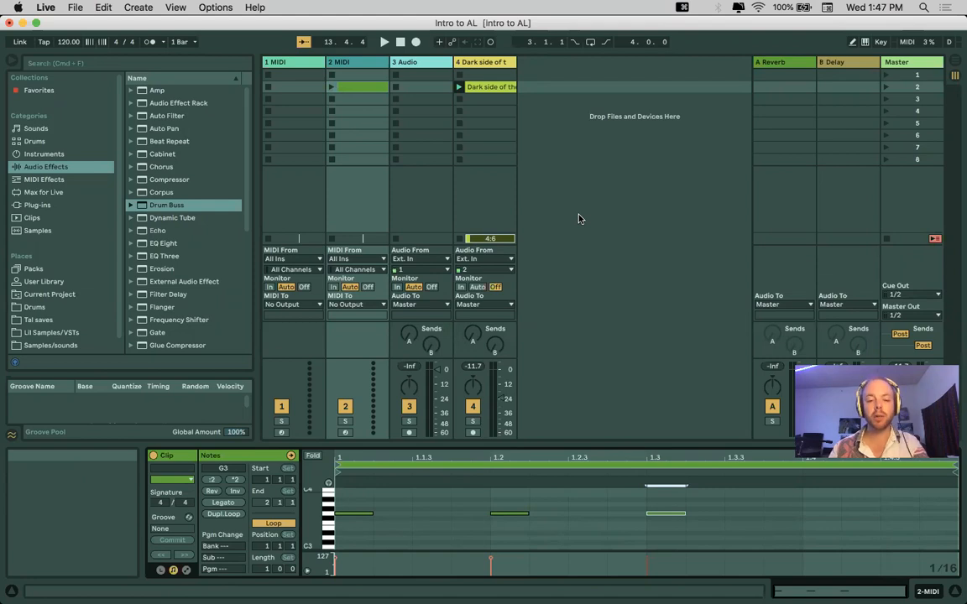
mouse_move(580, 140)
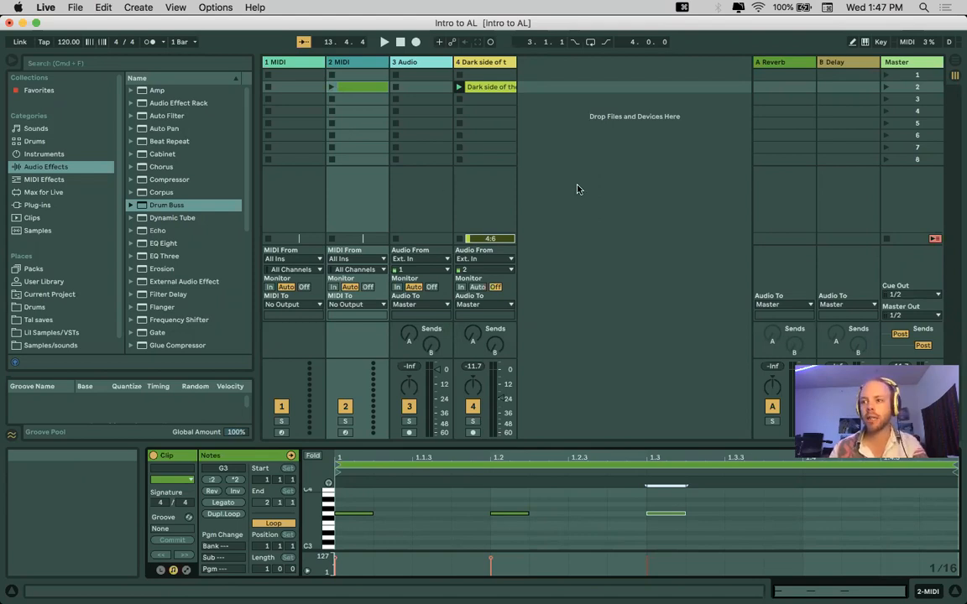
mouse_move(489, 187)
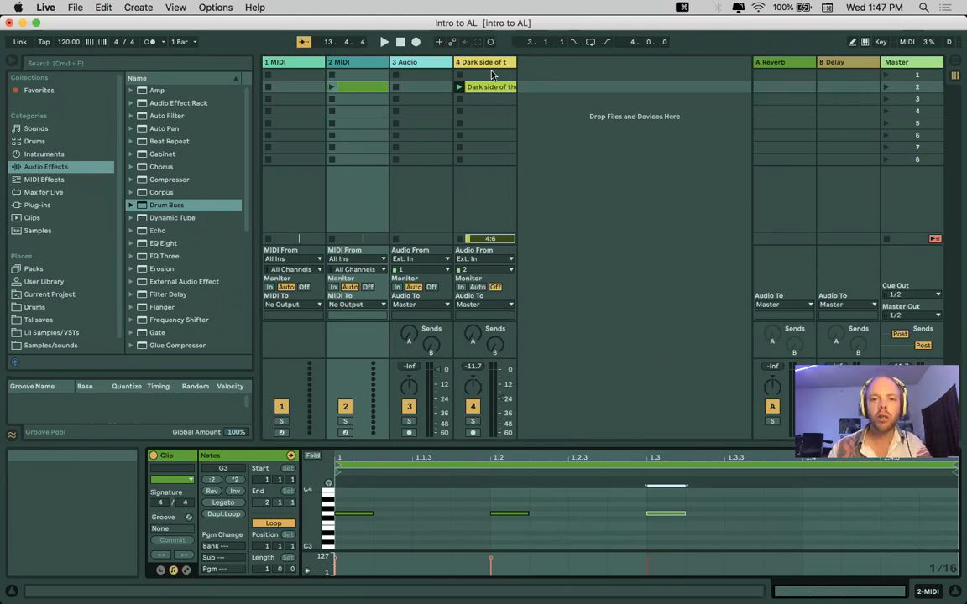
Show the Dark side of the Dune clip's waveform and sample settings in Clip View
click(484, 87)
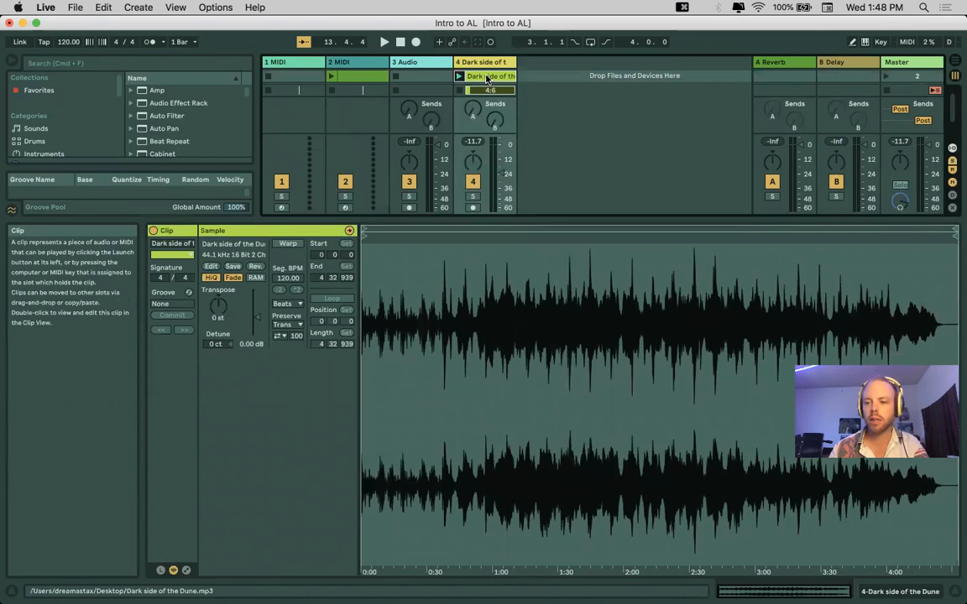
mouse_move(769, 333)
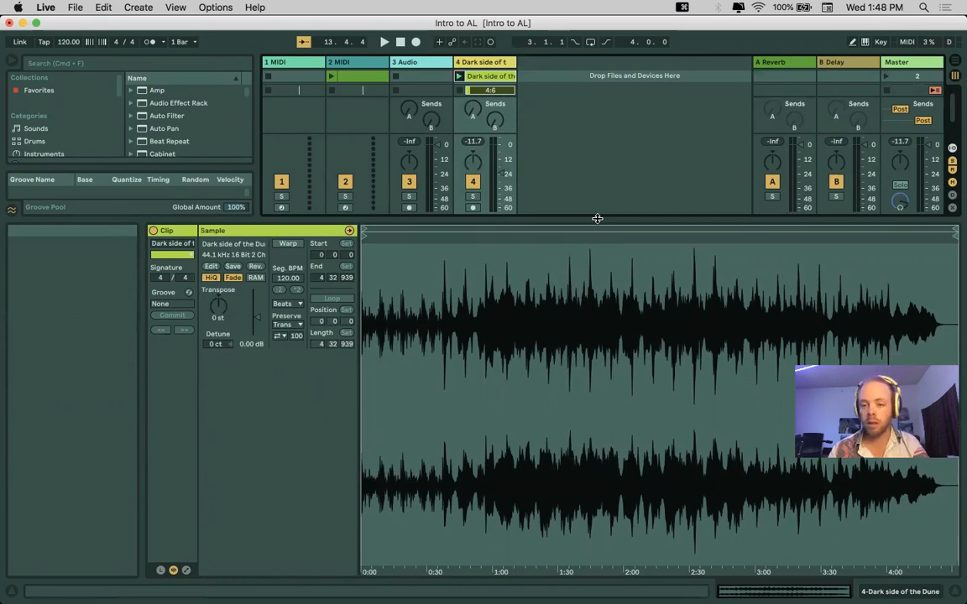
mouse_move(509, 340)
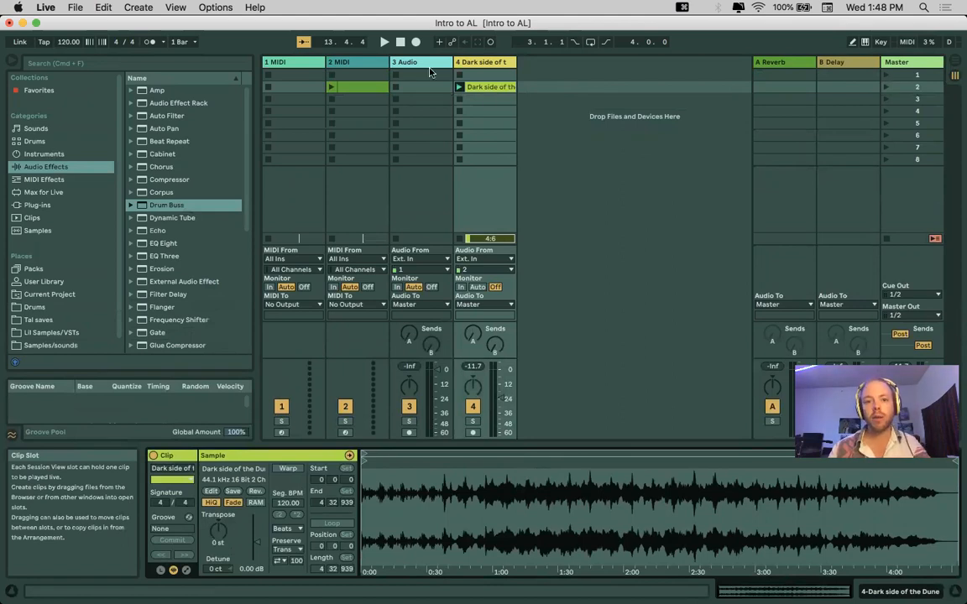
Select the 3 Audio track header as the insertion point for a new audio track
click(419, 61)
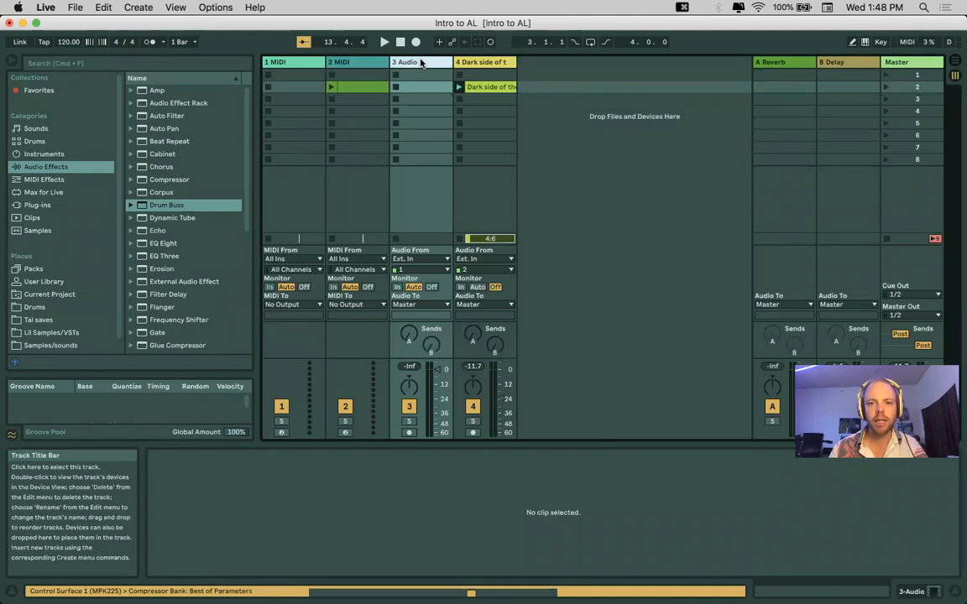
mouse_move(497, 113)
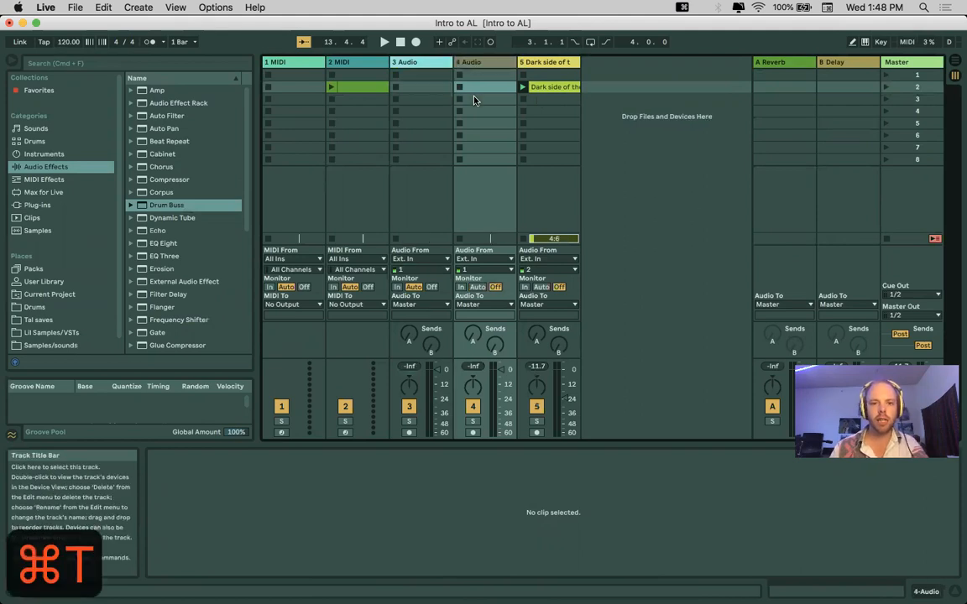
mouse_move(480, 68)
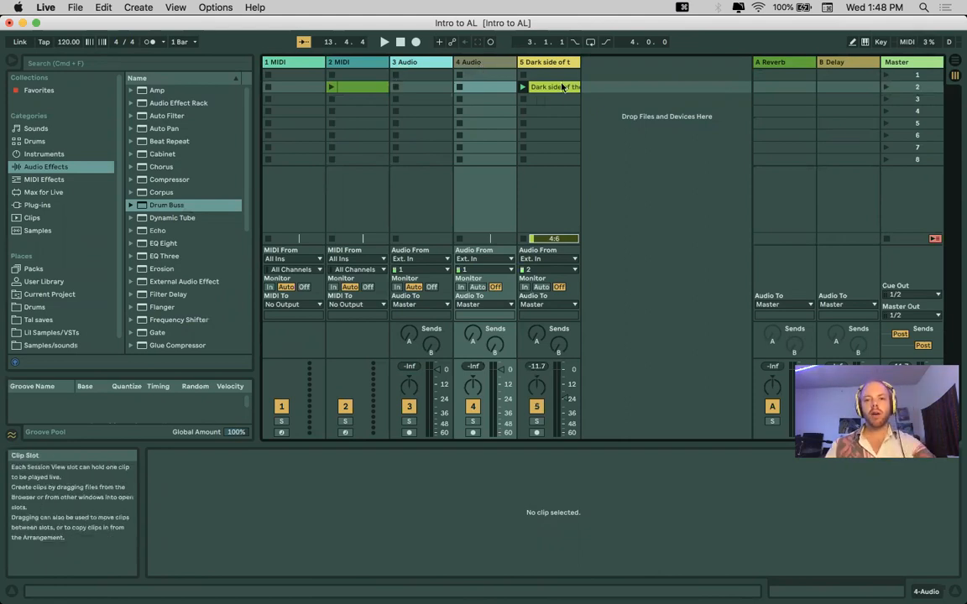
Show the track 2 MIDI clip's three notes and select the 2 MIDI track
click(550, 87)
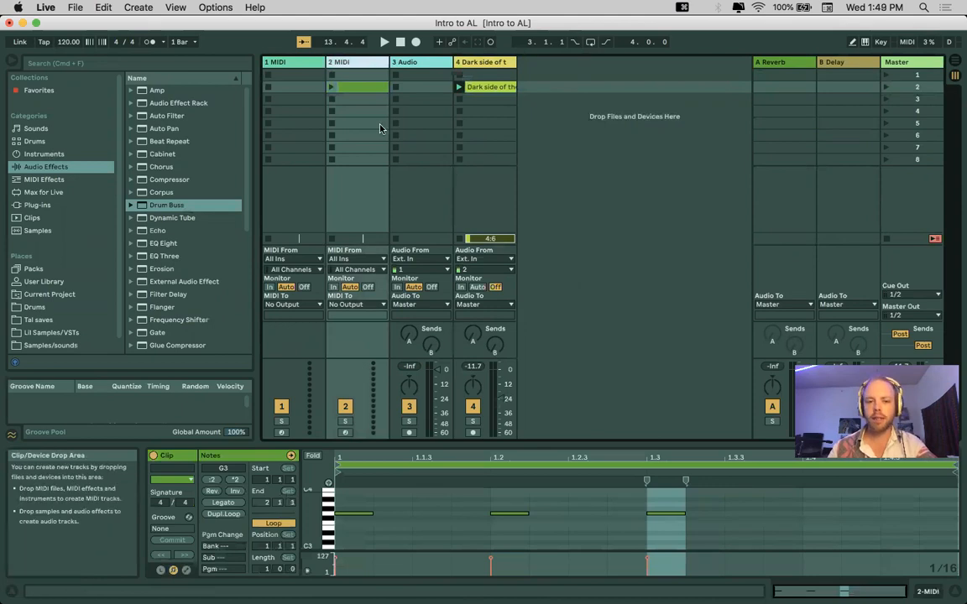
mouse_move(382, 149)
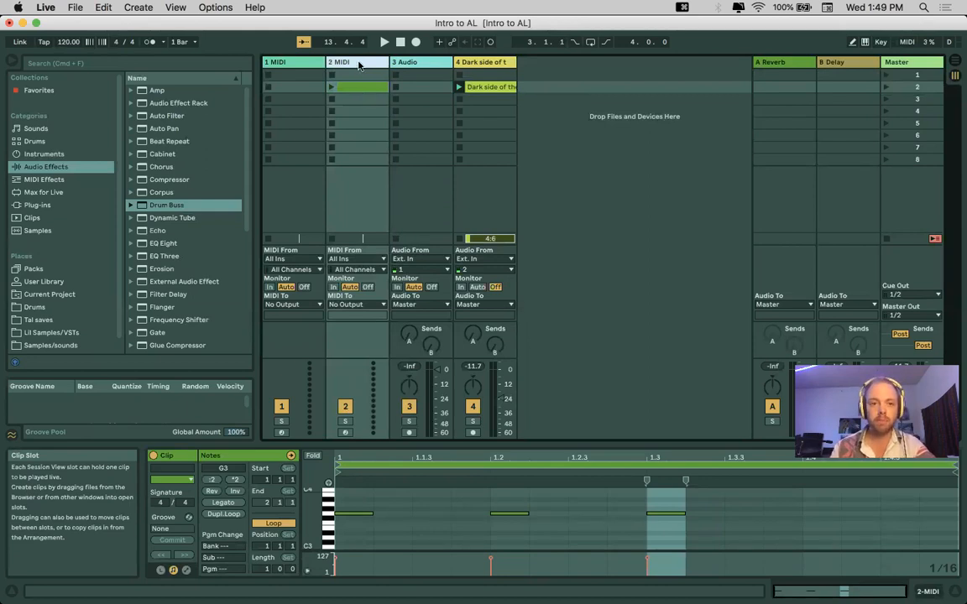
click(344, 61)
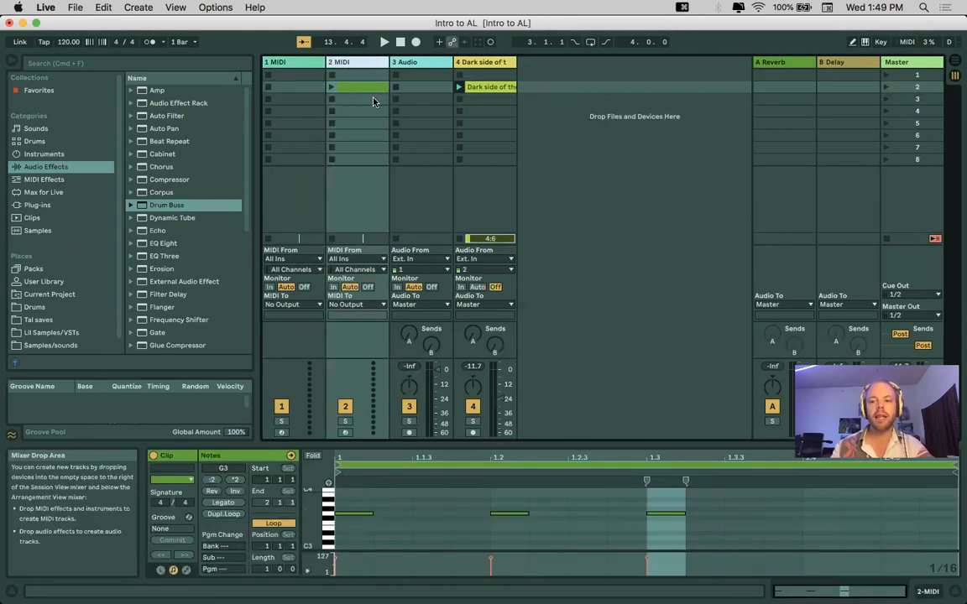
mouse_move(436, 176)
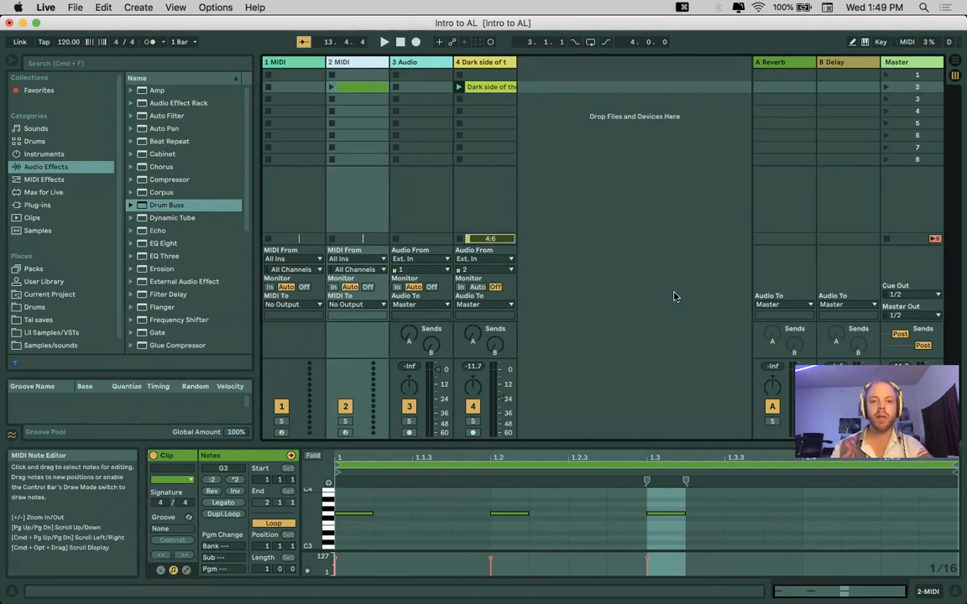
mouse_move(659, 304)
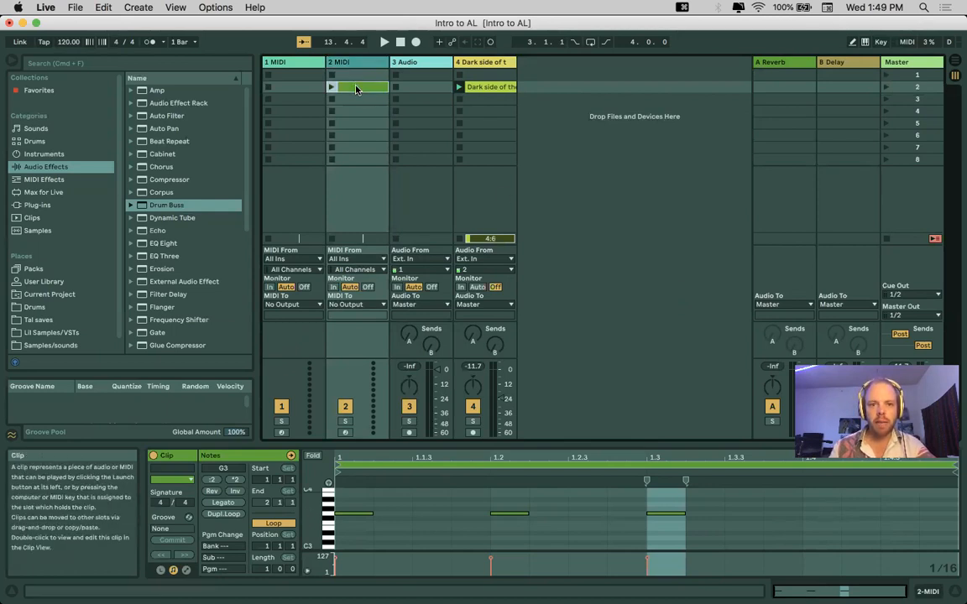
mouse_move(359, 106)
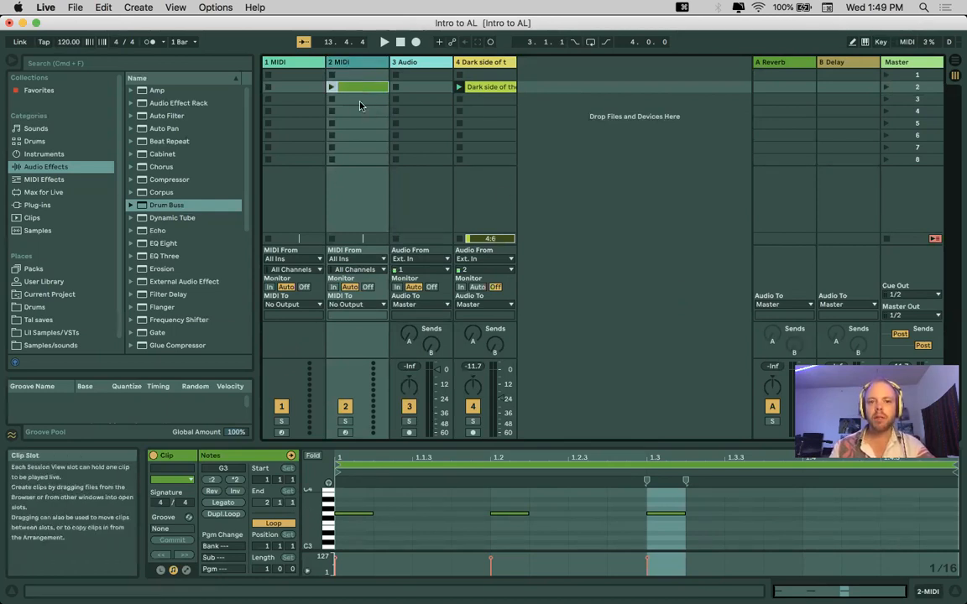
Deselect and reopen the track 2 MIDI clip to edit its notes
click(358, 75)
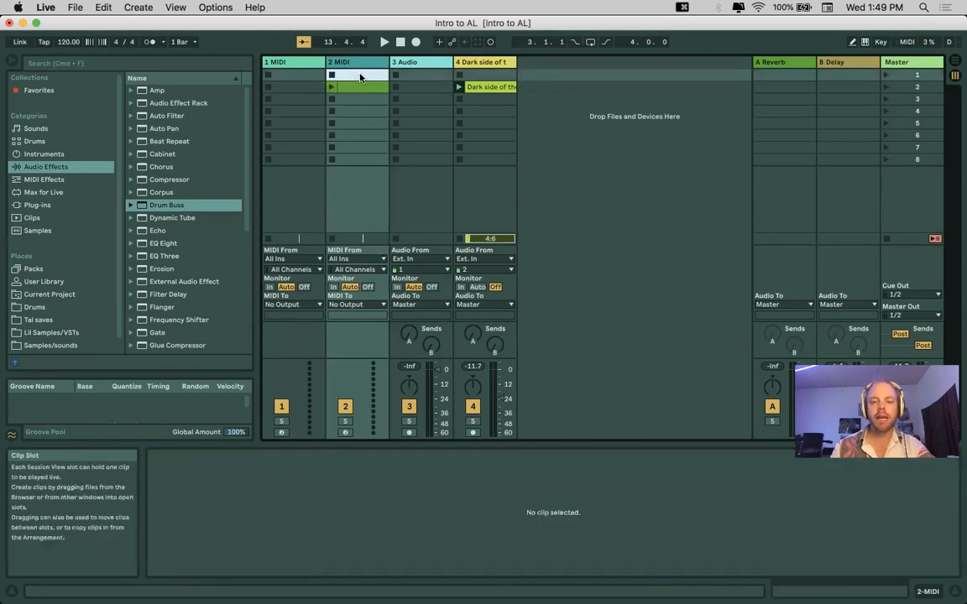
click(360, 75)
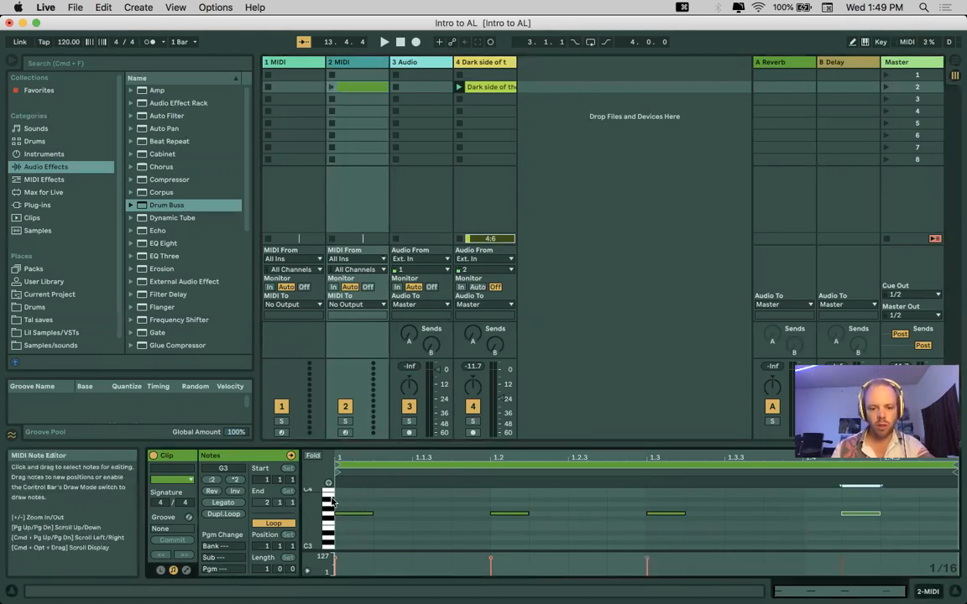
mouse_move(391, 457)
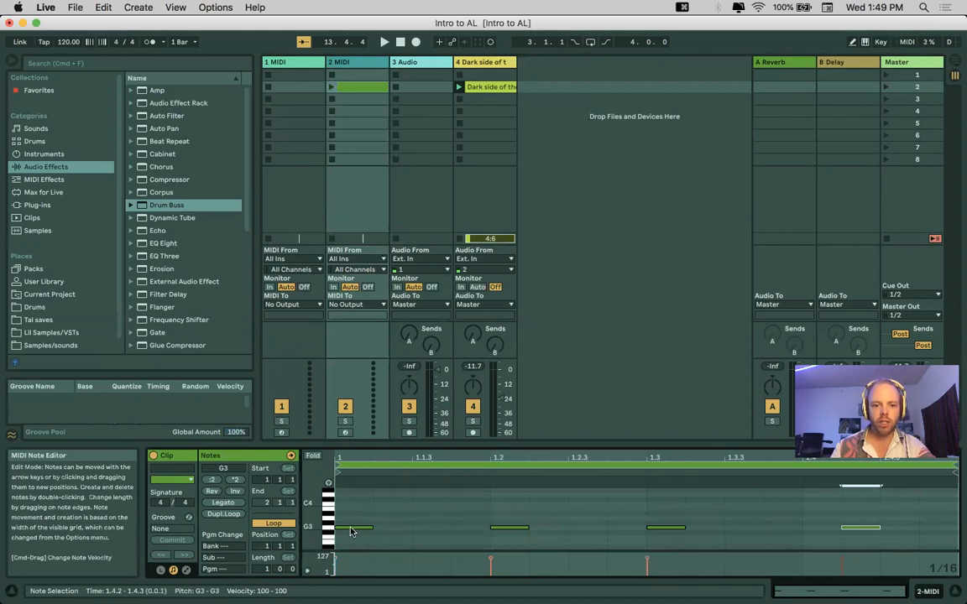
mouse_move(331, 87)
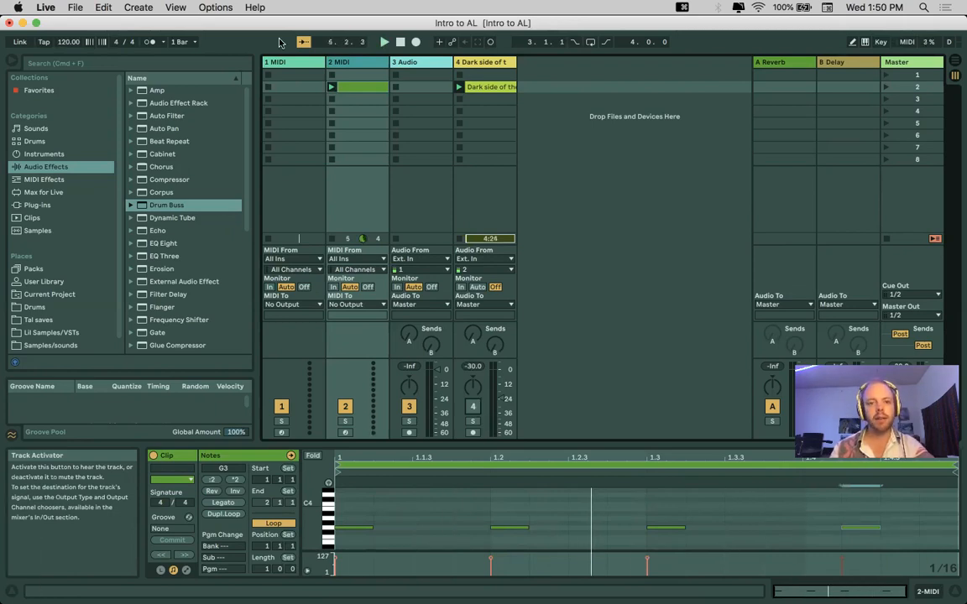
mouse_move(484, 61)
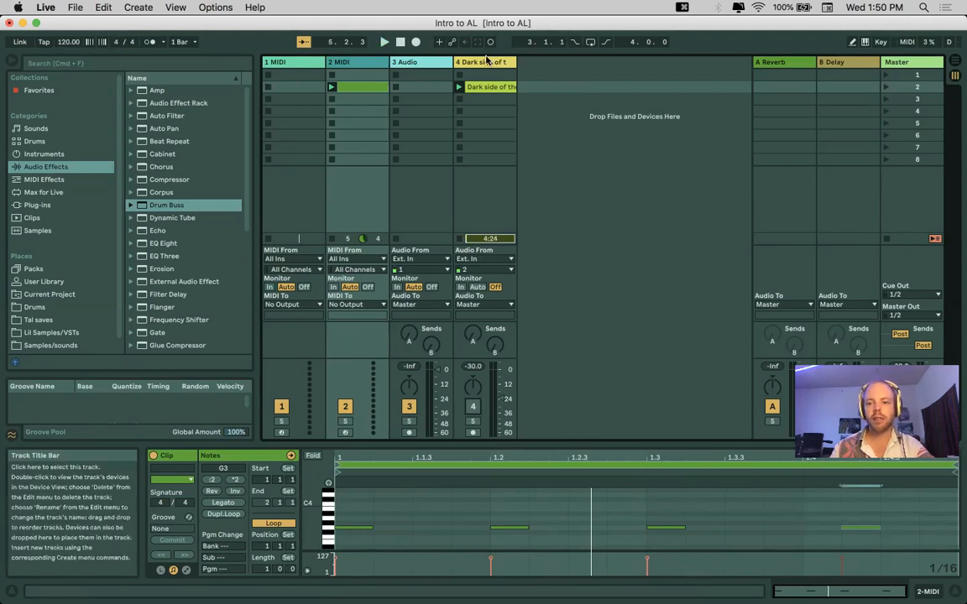
mouse_move(489, 64)
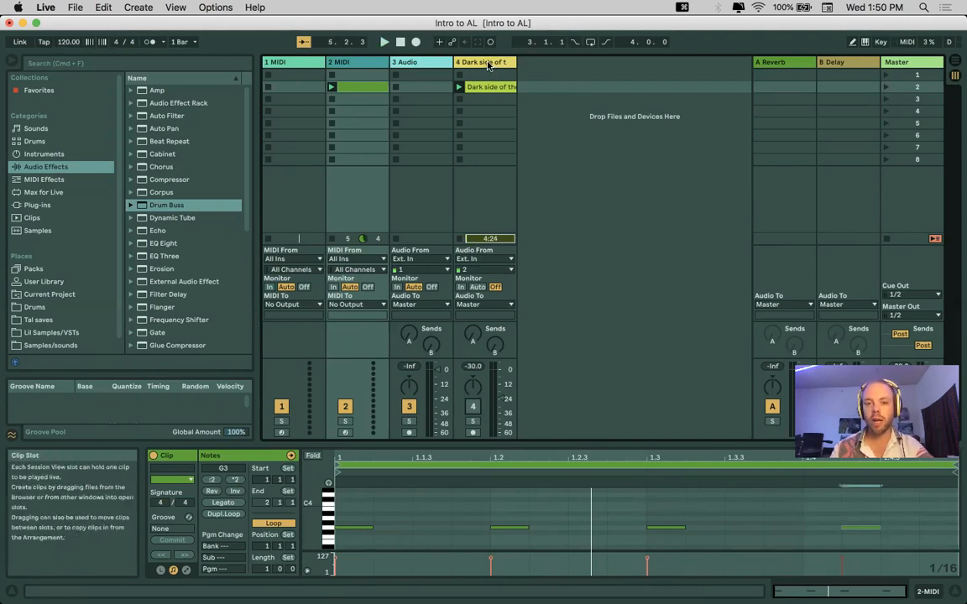
Select a track and insert another empty audio track with Cmd+T
click(490, 86)
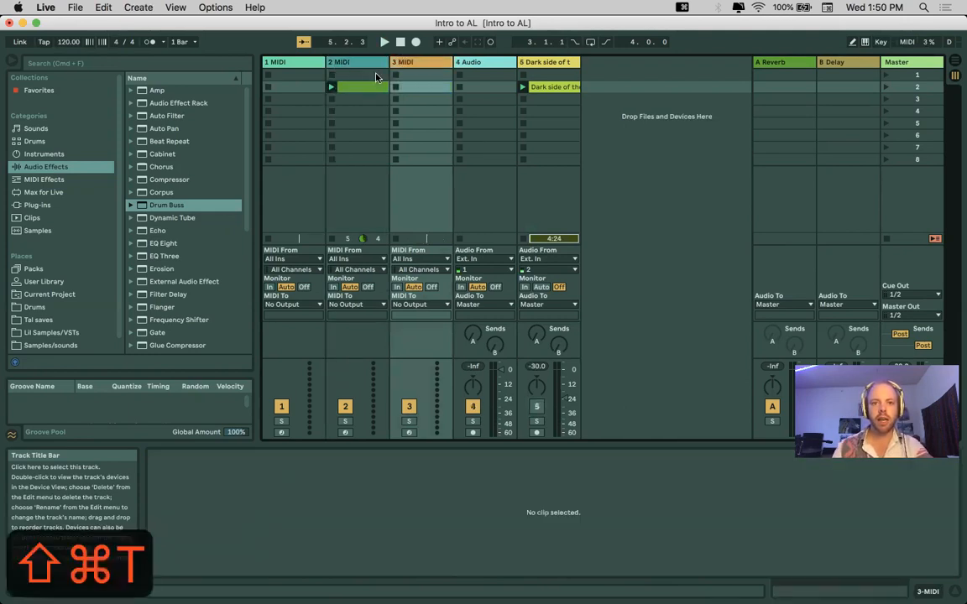
mouse_move(509, 87)
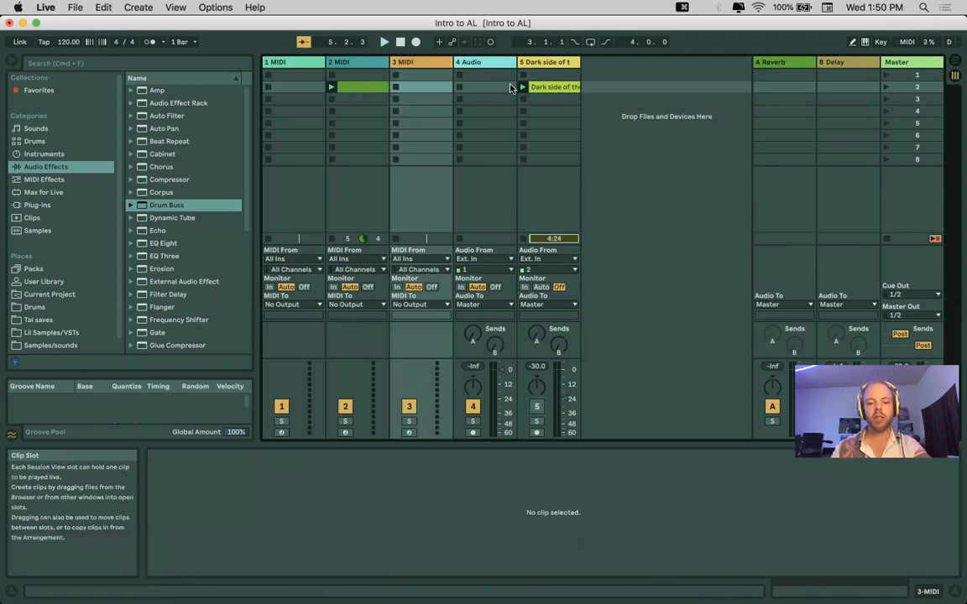
key(cmd+t)
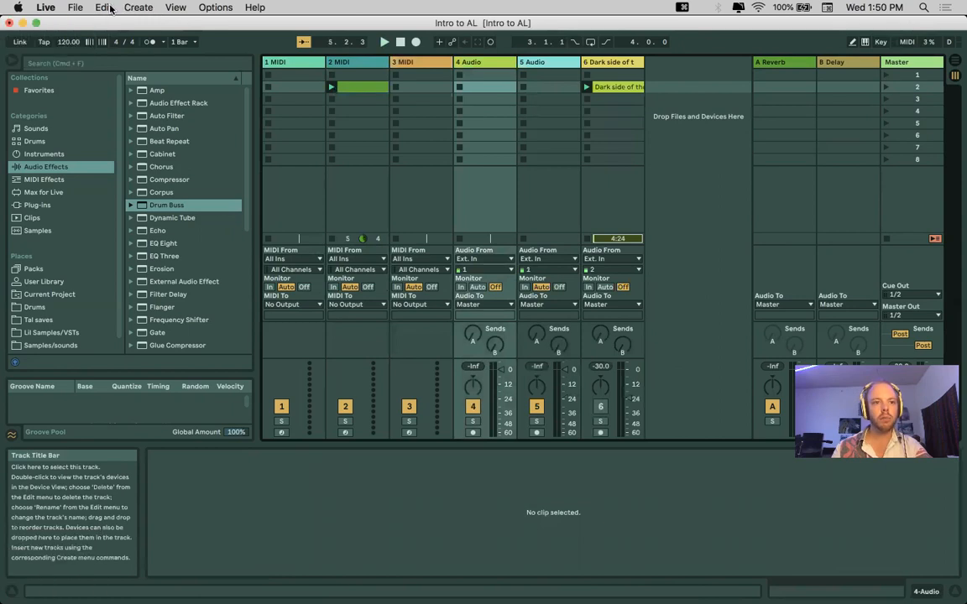
Open the Create menu showing Insert Audio Track and Insert MIDI Track commands
click(138, 7)
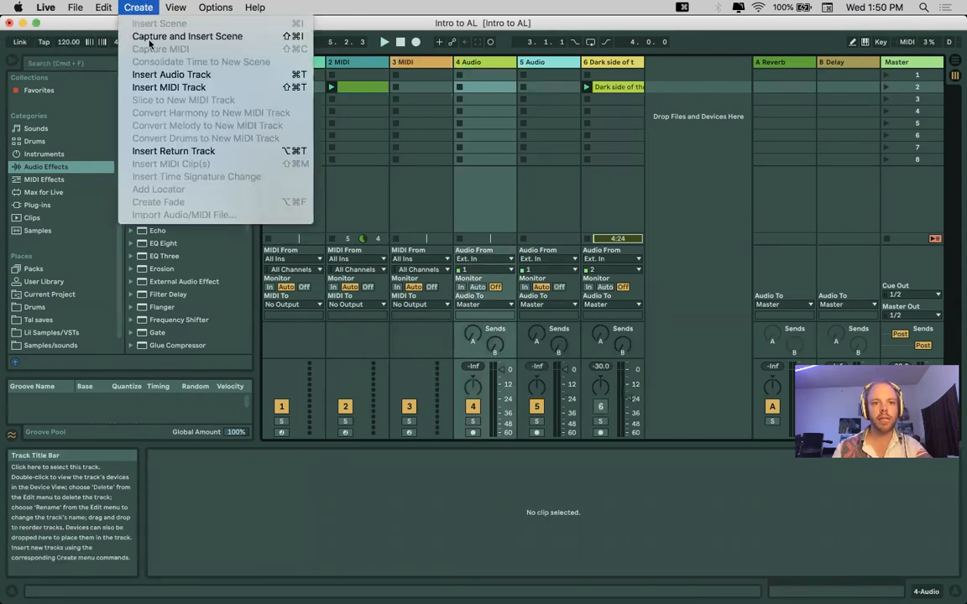
mouse_move(171, 75)
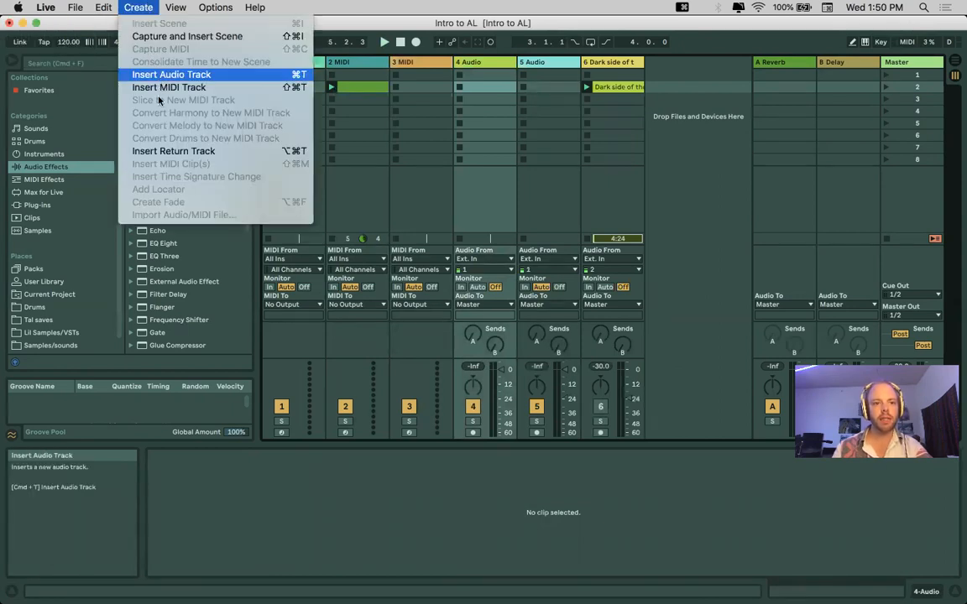
mouse_move(168, 87)
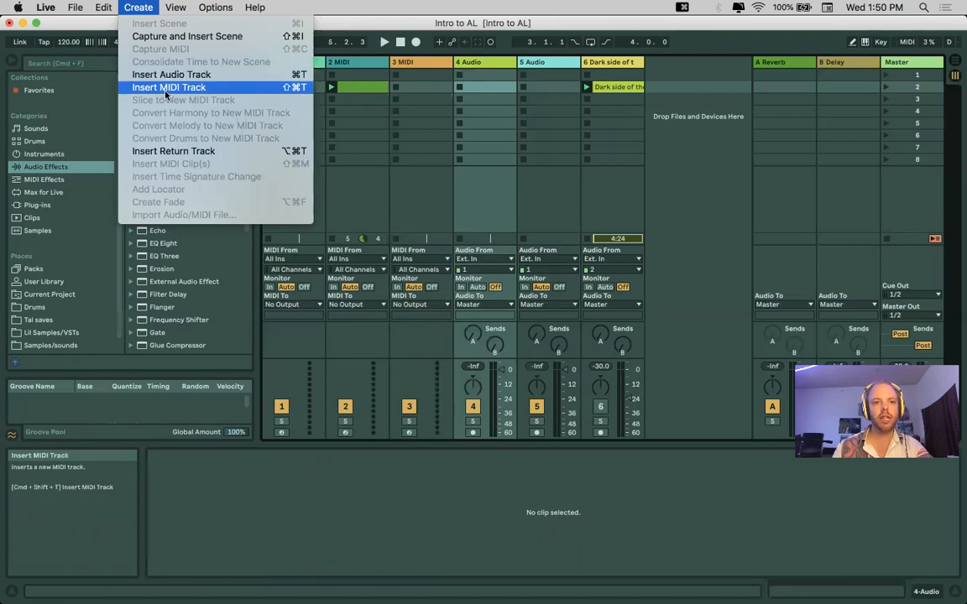